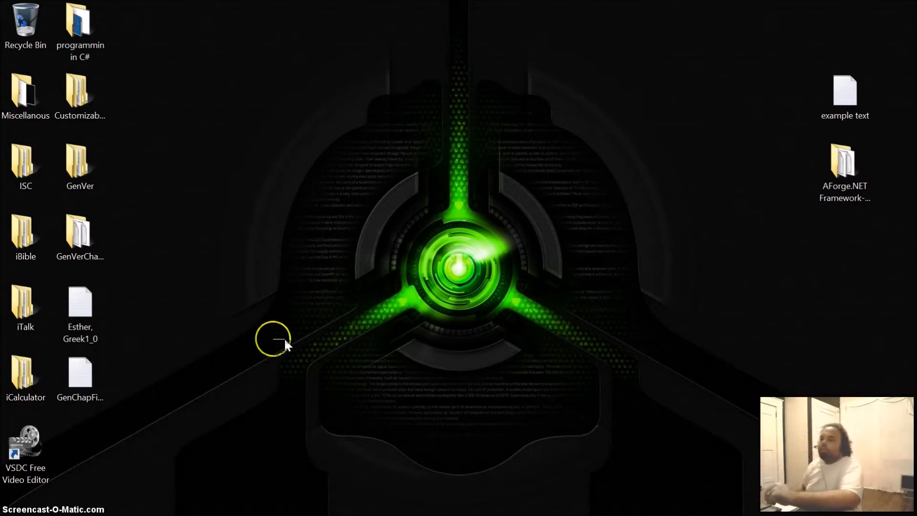
{"action": "mouse_move", "coordinate": [220, 450]}
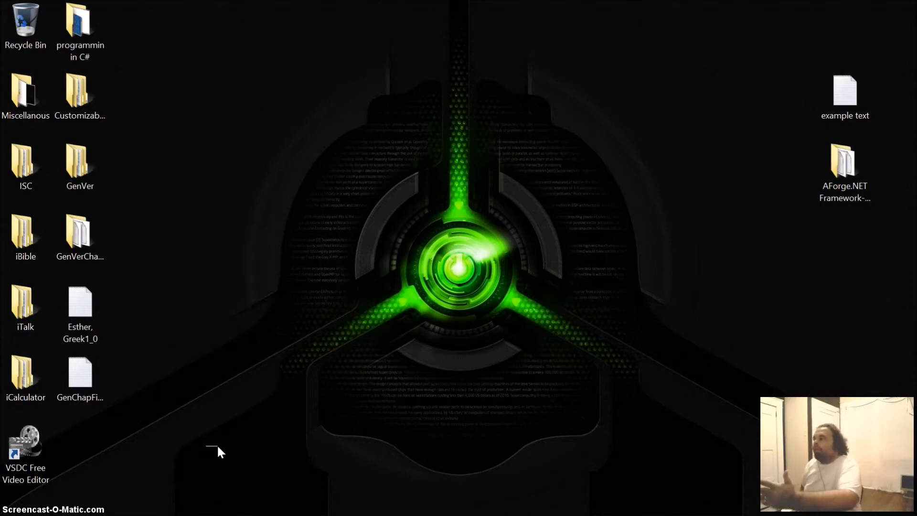
Reveal the Windows taskbar over the desktop
{"action": "left_click", "coordinate": [187, 453]}
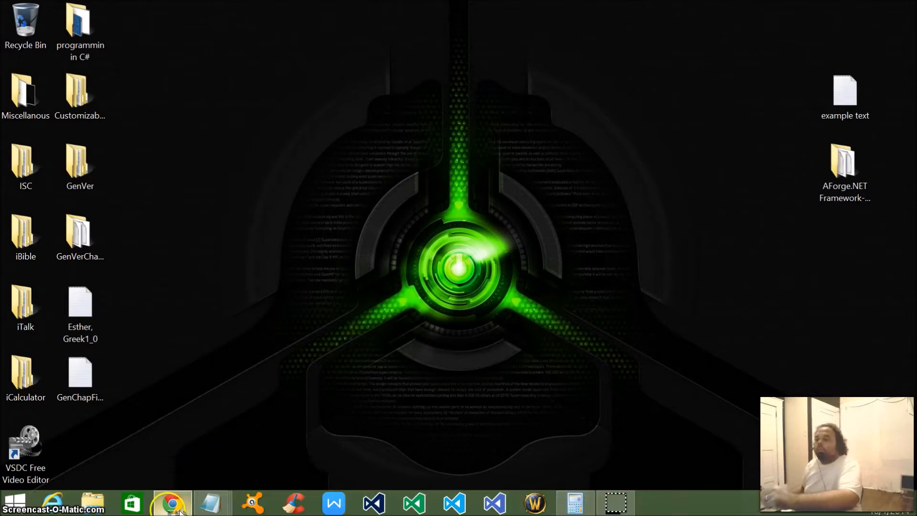
{"action": "left_click", "coordinate": [170, 502]}
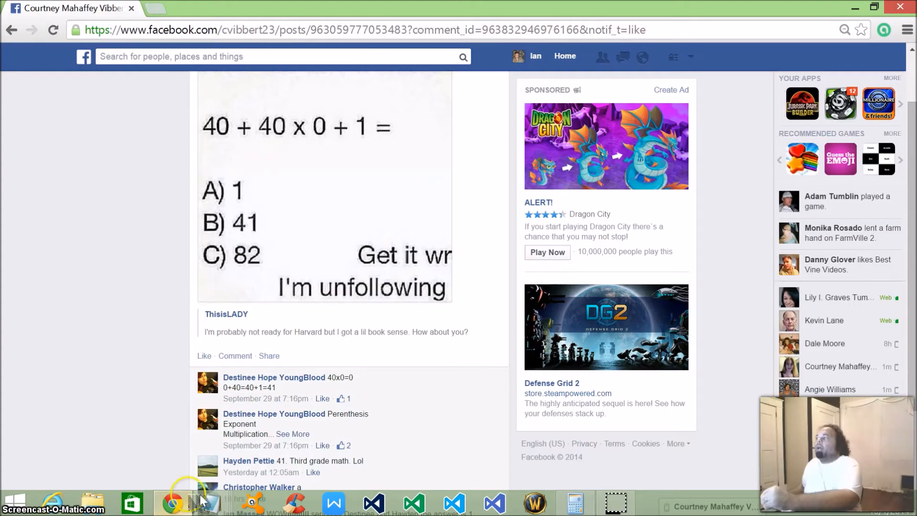
{"action": "mouse_move", "coordinate": [273, 378]}
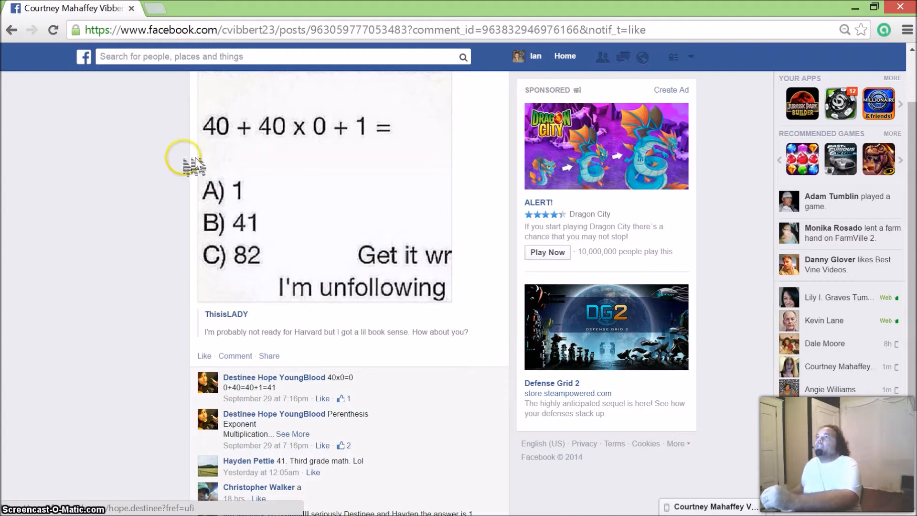
{"action": "mouse_move", "coordinate": [360, 147]}
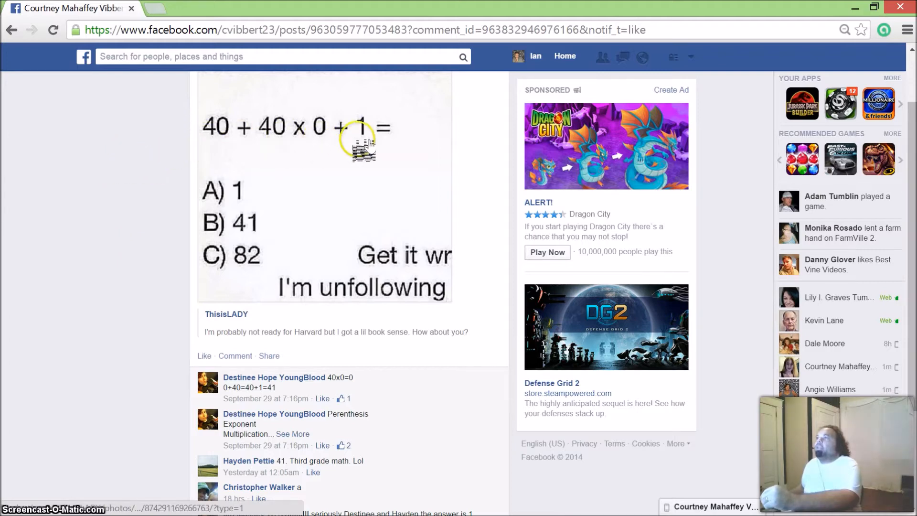
{"action": "mouse_move", "coordinate": [275, 150]}
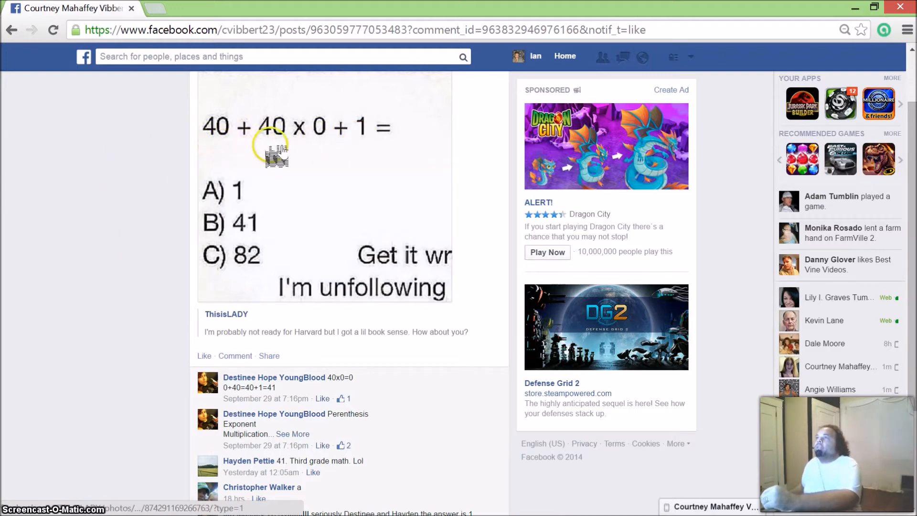
{"action": "mouse_move", "coordinate": [327, 143]}
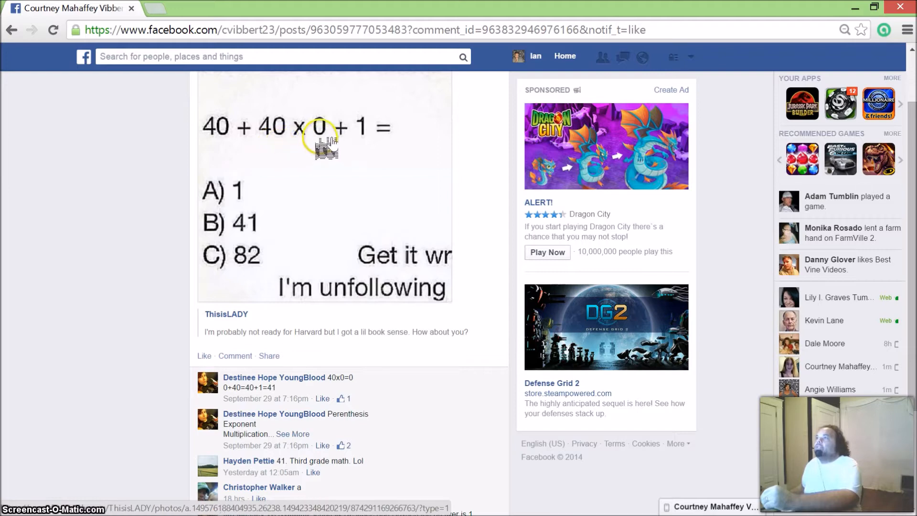
{"action": "mouse_move", "coordinate": [391, 138]}
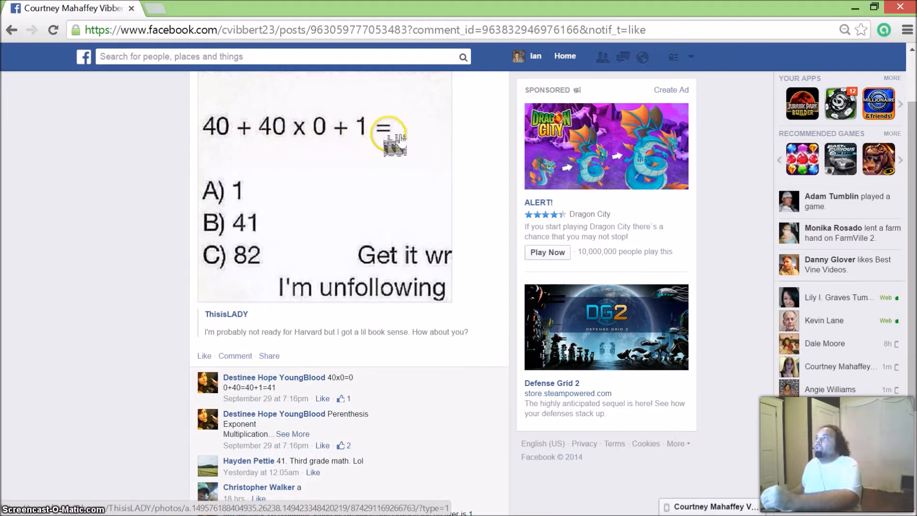
{"action": "mouse_move", "coordinate": [184, 196]}
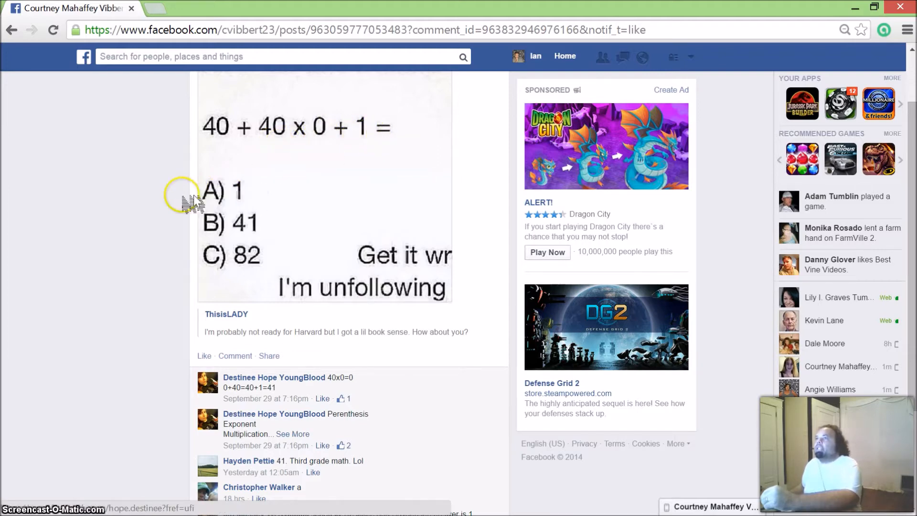
{"action": "mouse_move", "coordinate": [127, 220]}
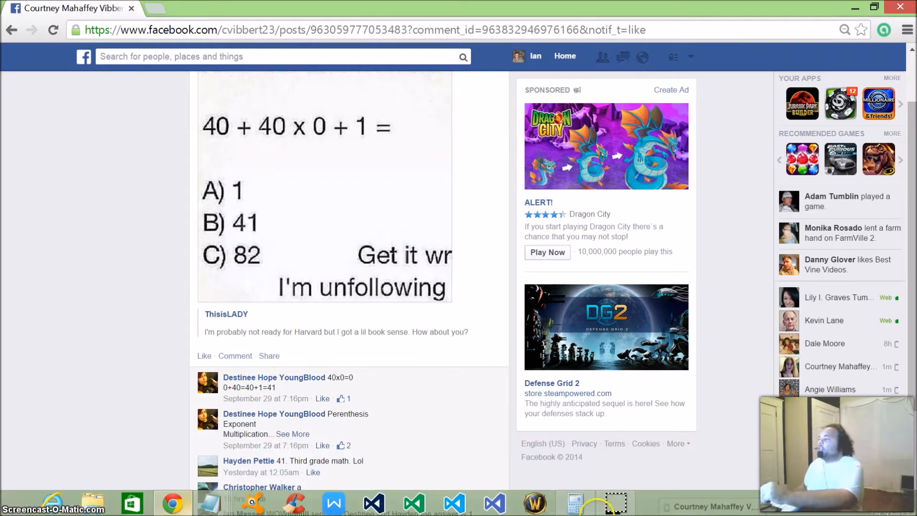
Launch Calculator beside the puzzle post and begin entering 40 + 40 ×
{"action": "left_click", "coordinate": [575, 502]}
{"action": "type", "text": "40"}
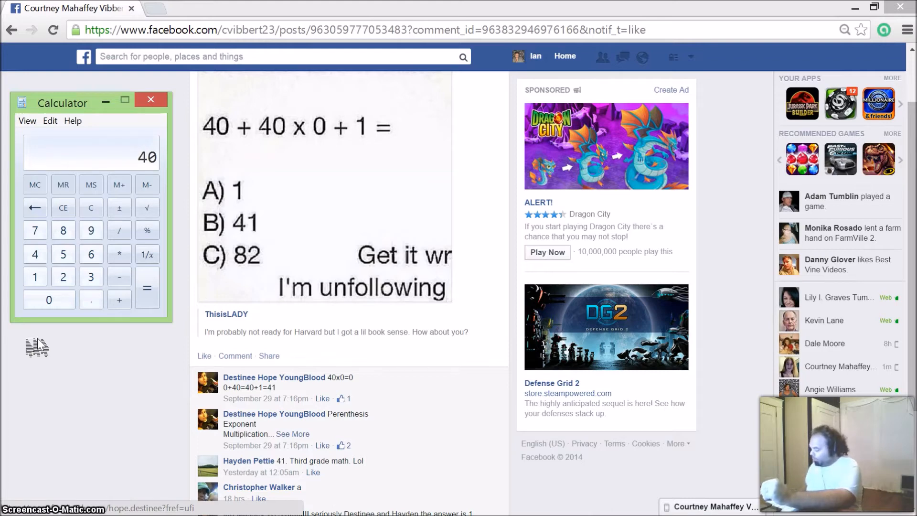
{"action": "left_click", "coordinate": [119, 254]}
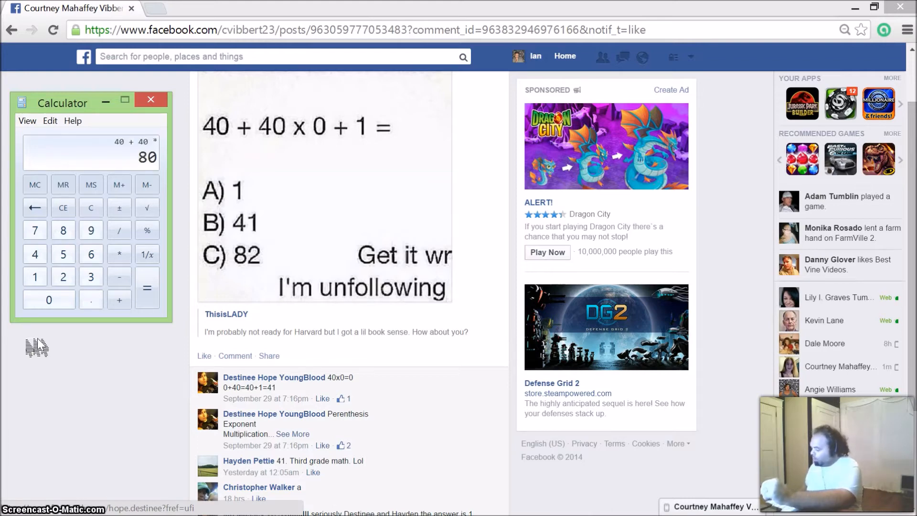
{"action": "left_click", "coordinate": [118, 299]}
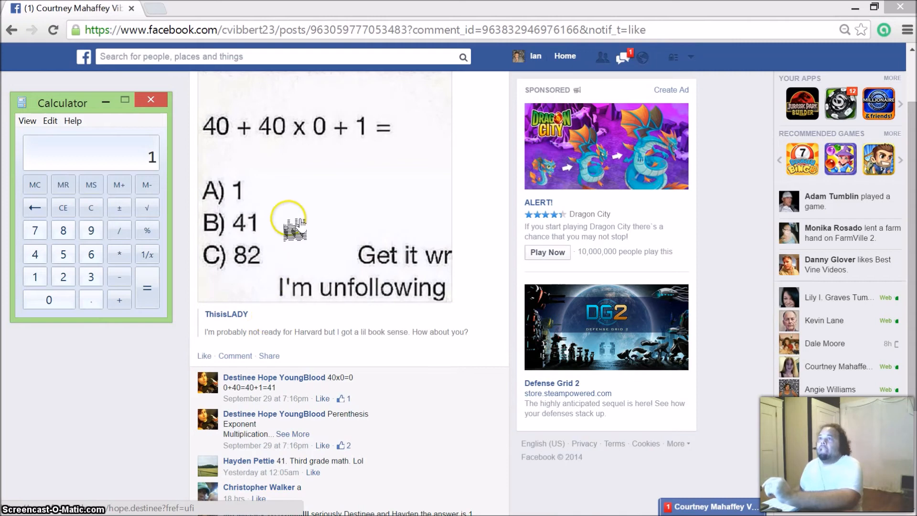
{"action": "mouse_move", "coordinate": [248, 190]}
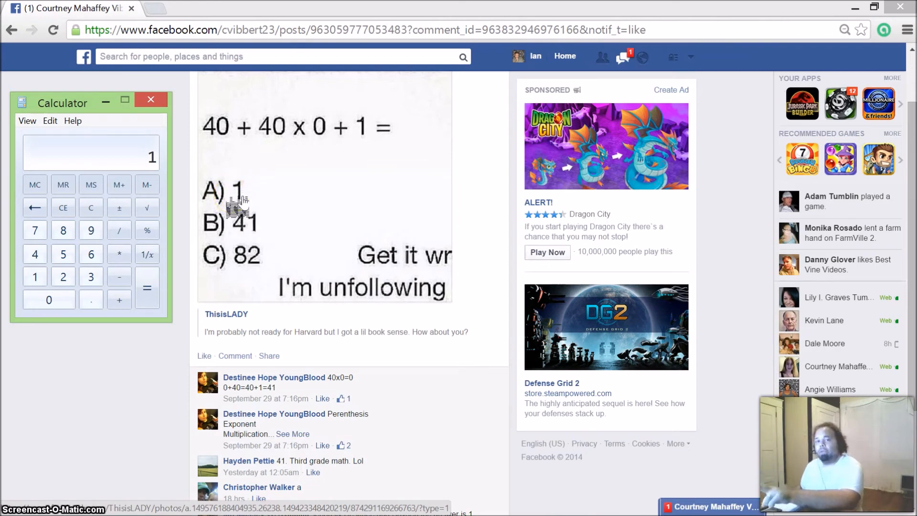
{"action": "mouse_move", "coordinate": [237, 229]}
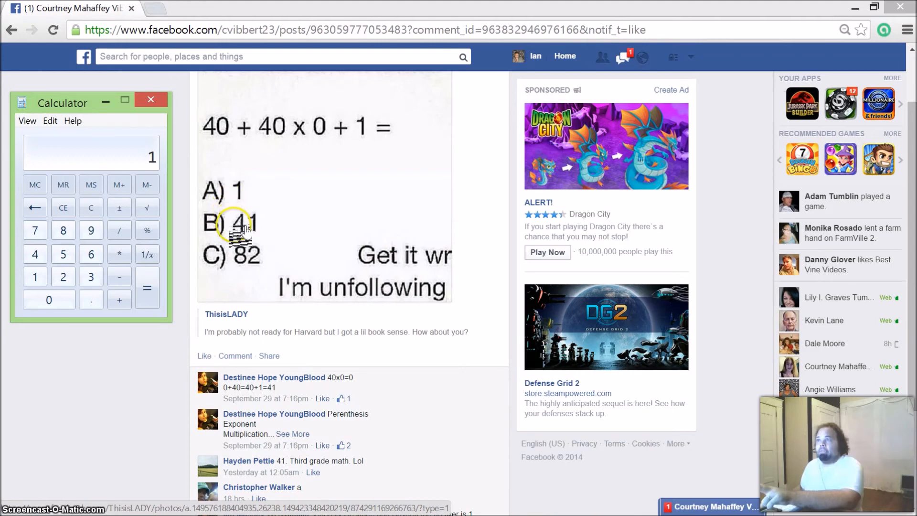